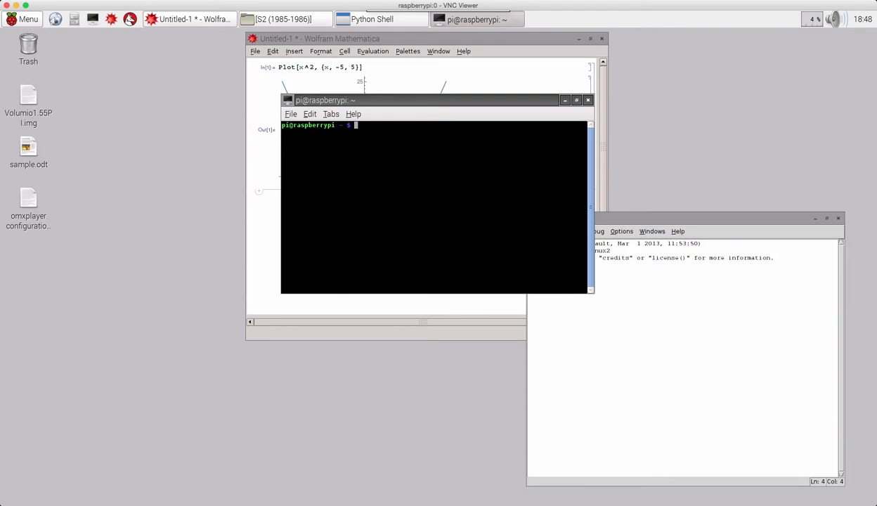
Run sudo apt-get install iceweasel in the terminal and let the installation complete
text(sudo apt-get install iceweasel)
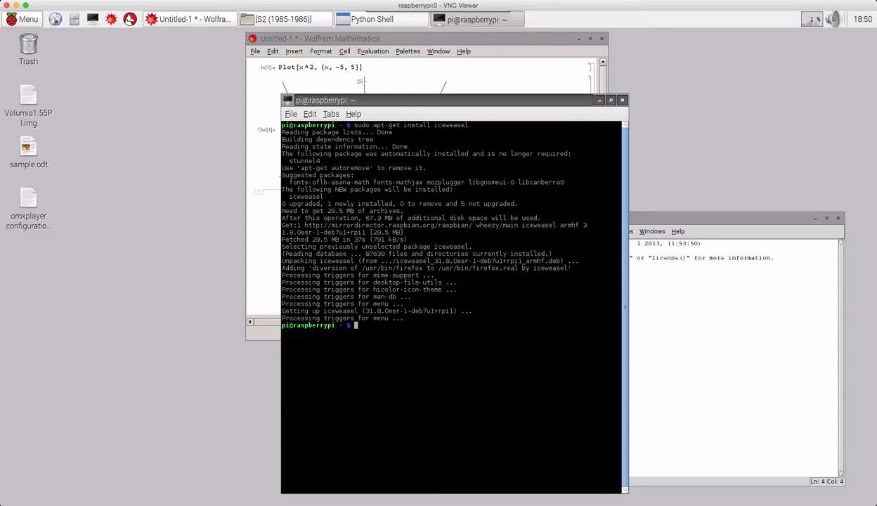
Browse the applications menu's Internet category to find the new Iceweasel entry
click(28, 19)
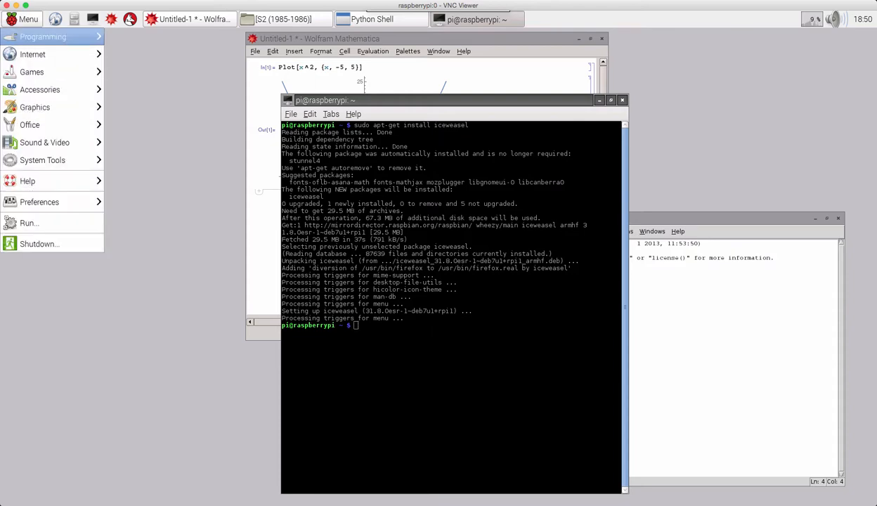
click(32, 54)
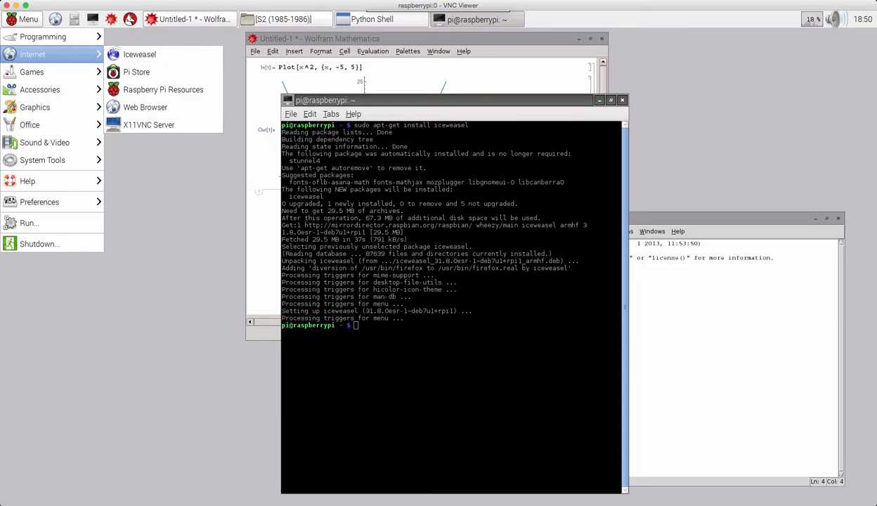
mouse_move(139, 53)
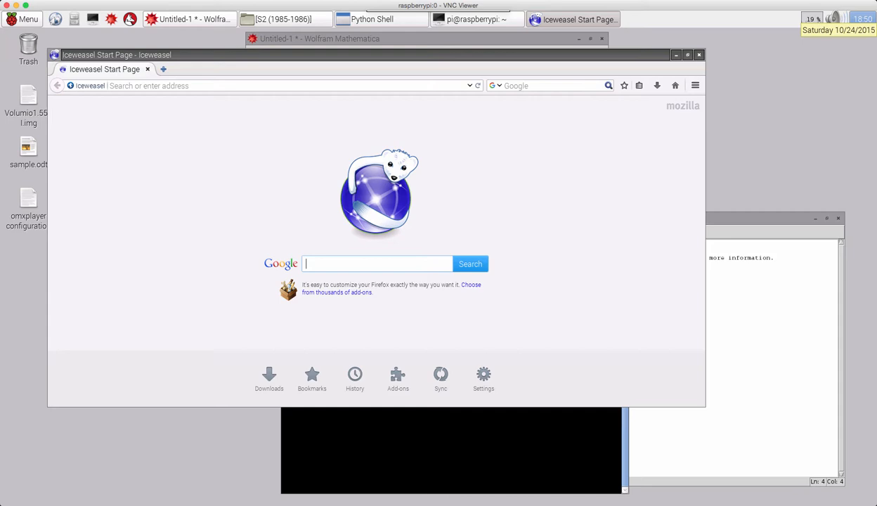
Reach the Application Launch Bar launcher editor through the panel's settings and applets list
right_click(836, 19)
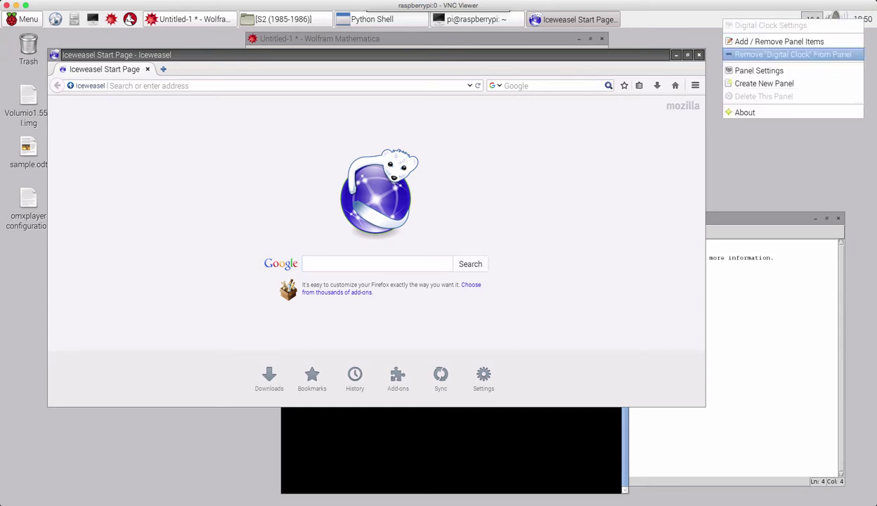
click(759, 70)
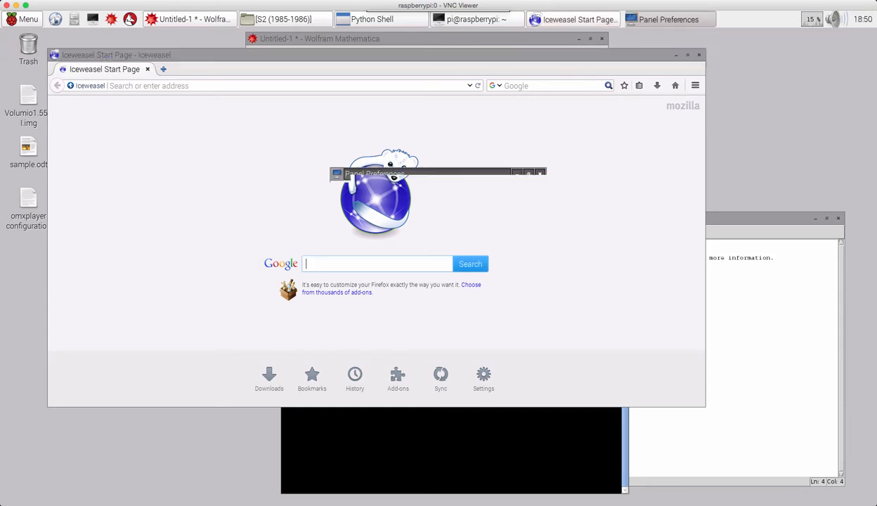
click(442, 191)
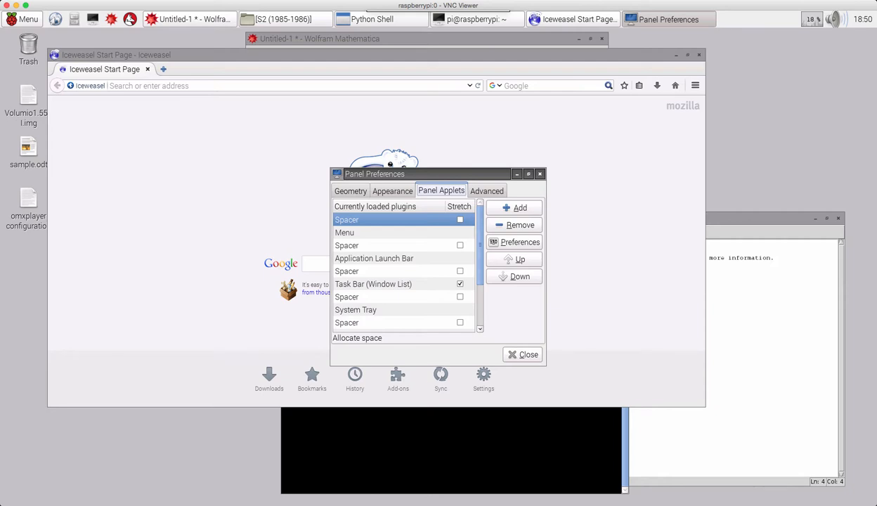
click(374, 259)
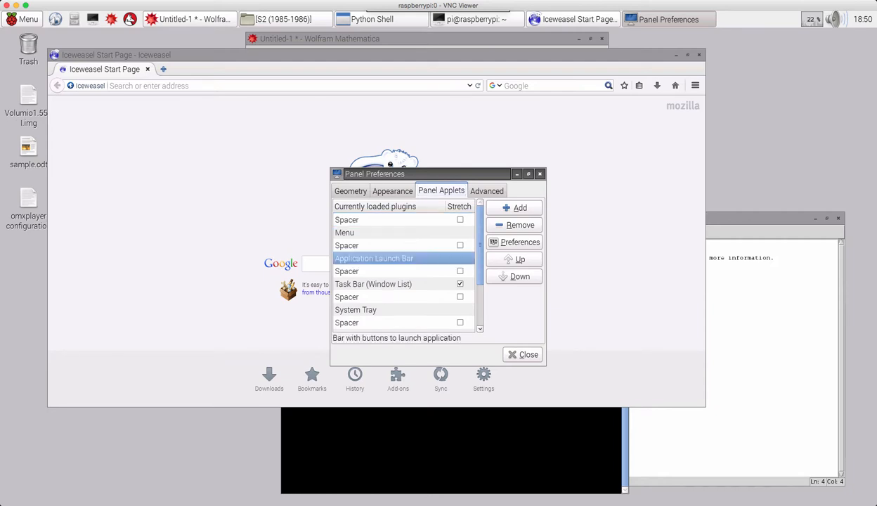
click(514, 241)
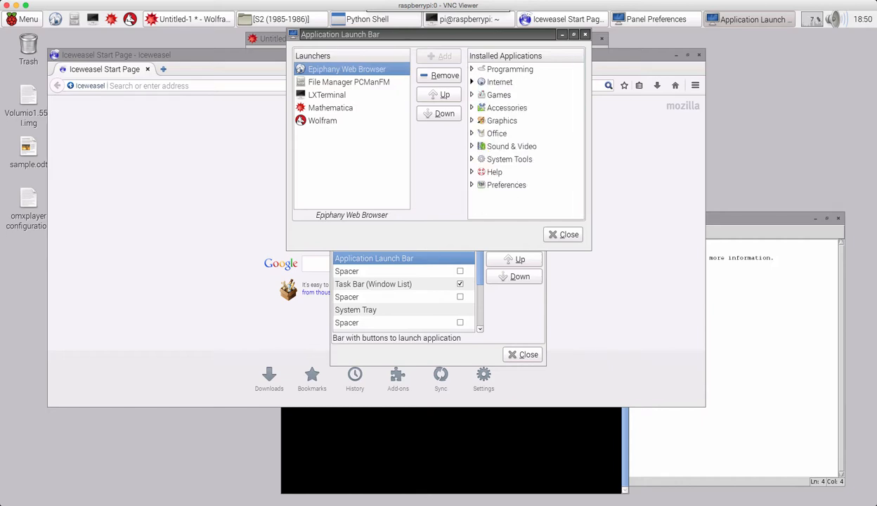
Add Iceweasel and LibreOffice Writer as launchers in the panel's application launch bar
click(498, 81)
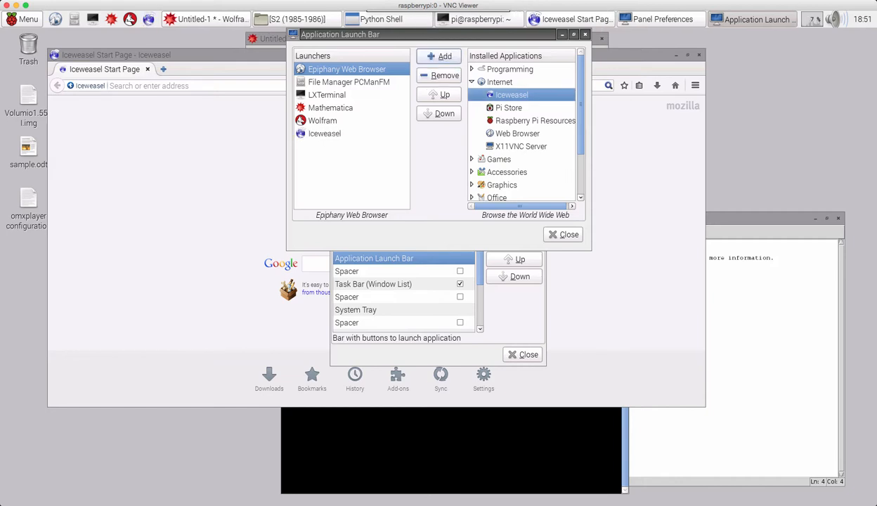
click(323, 133)
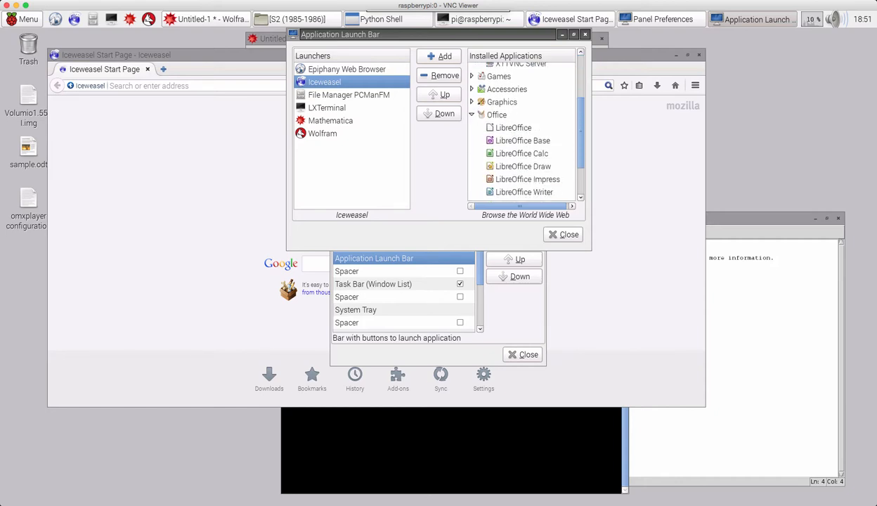
scroll(down, 3)
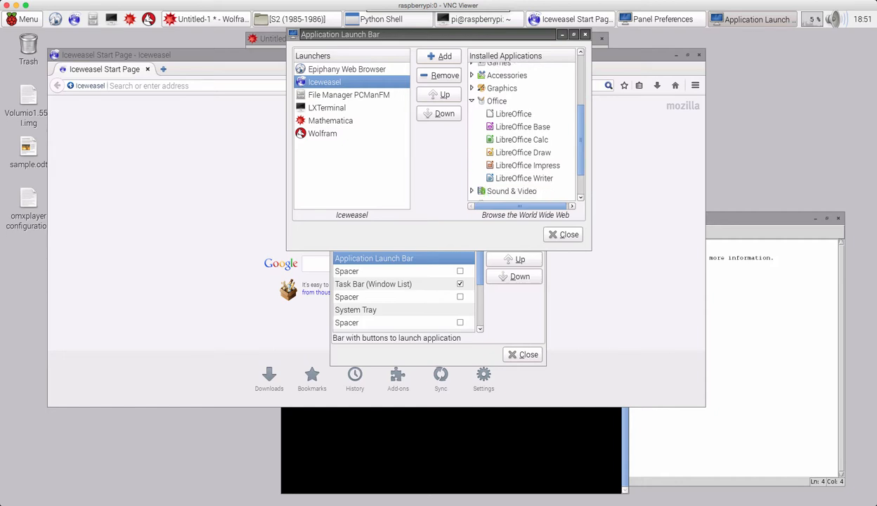
click(525, 177)
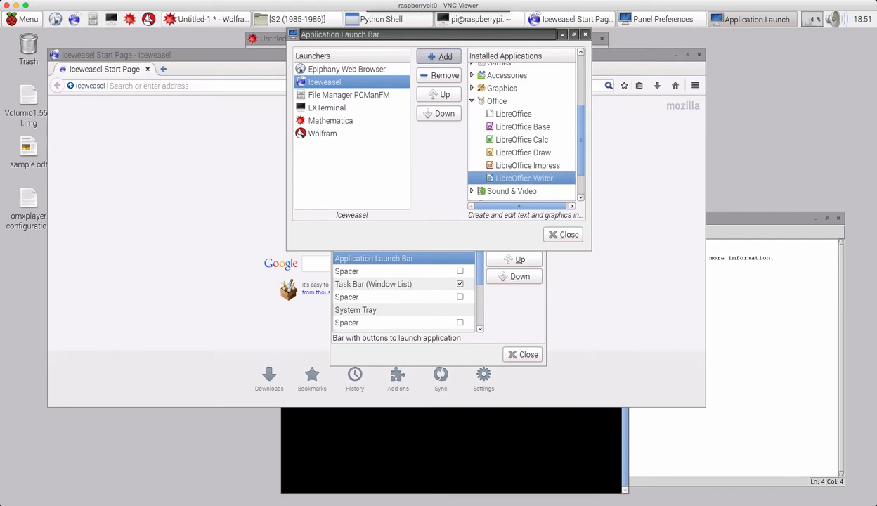
click(438, 56)
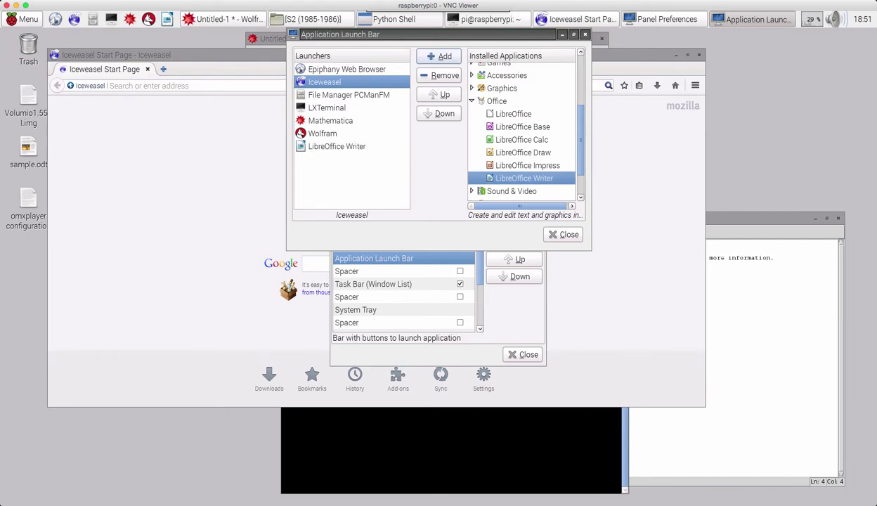
click(338, 146)
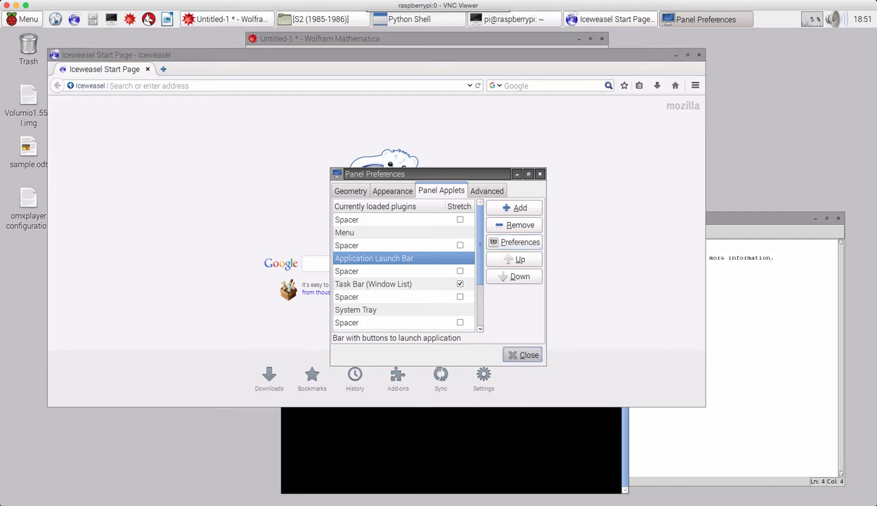
Close Panel Preferences and start Iceweasel from its new panel launcher
click(522, 354)
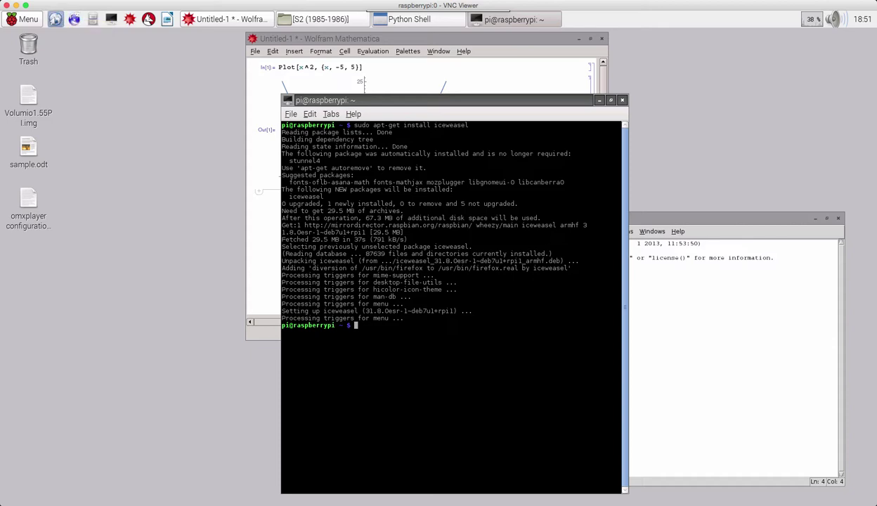
click(67, 20)
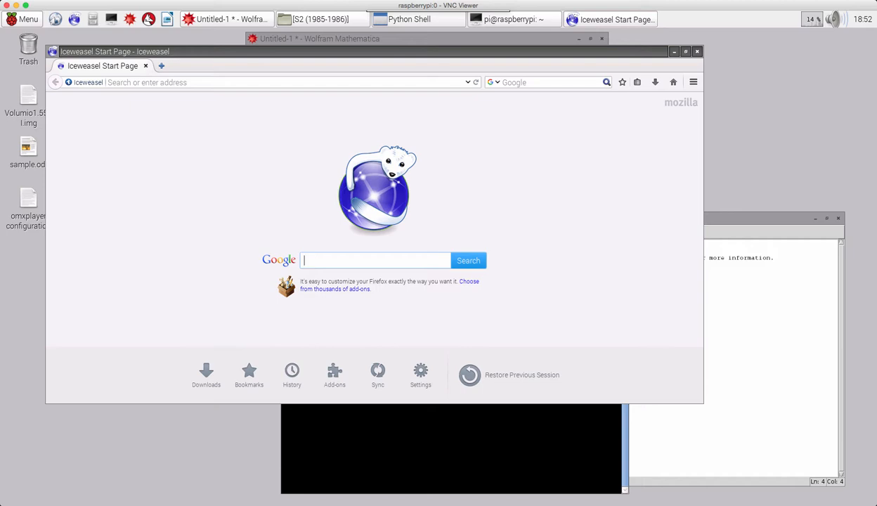
Bring Iceweasel to the front and launch Sign in to Sync from its menu
click(419, 20)
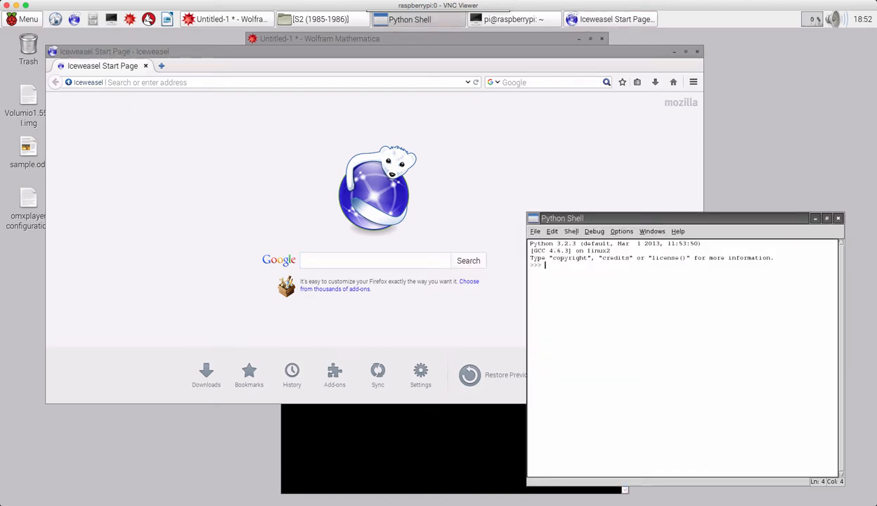
click(611, 19)
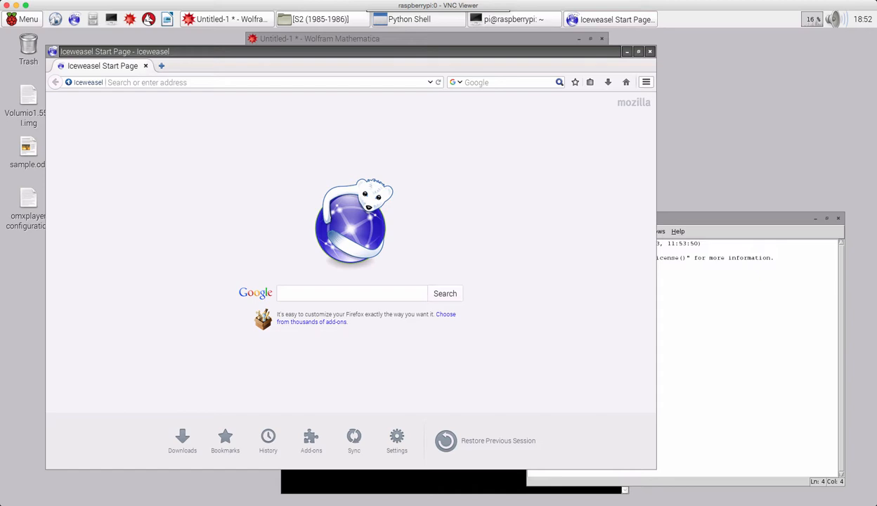
click(645, 81)
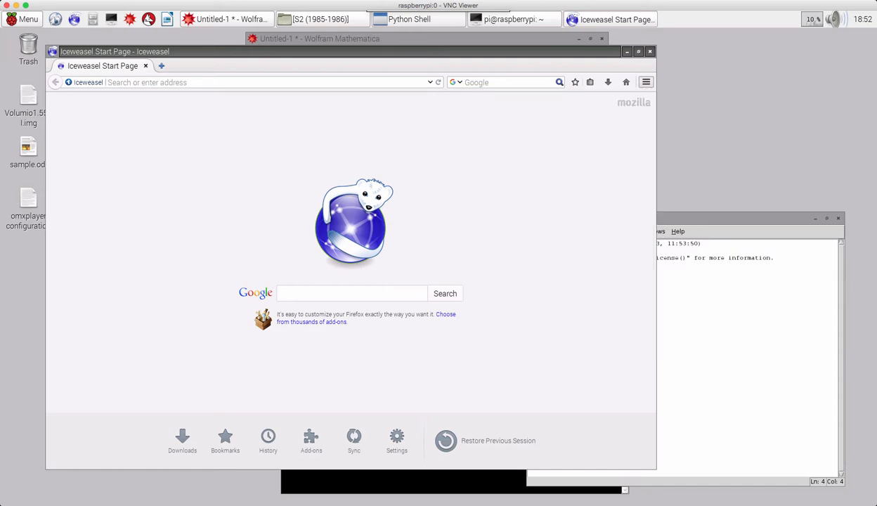
click(354, 436)
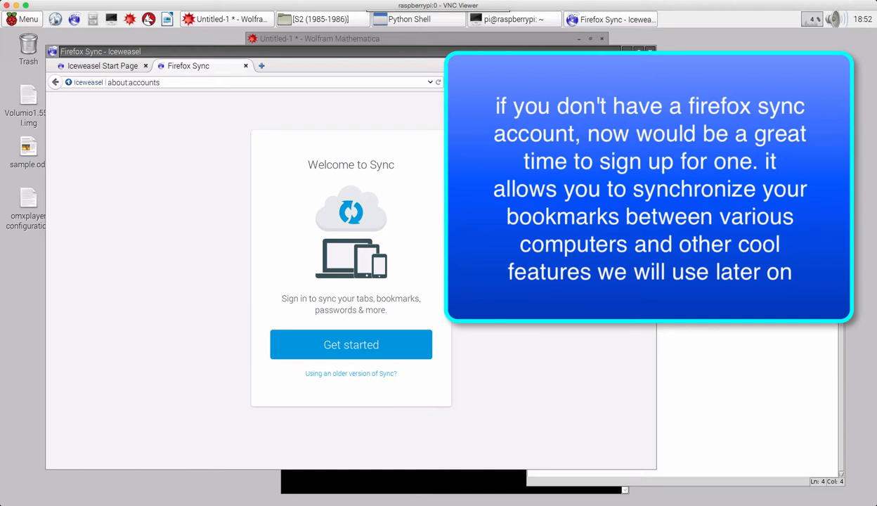
Sign in to Firefox Sync with the existing account's email and password
click(352, 344)
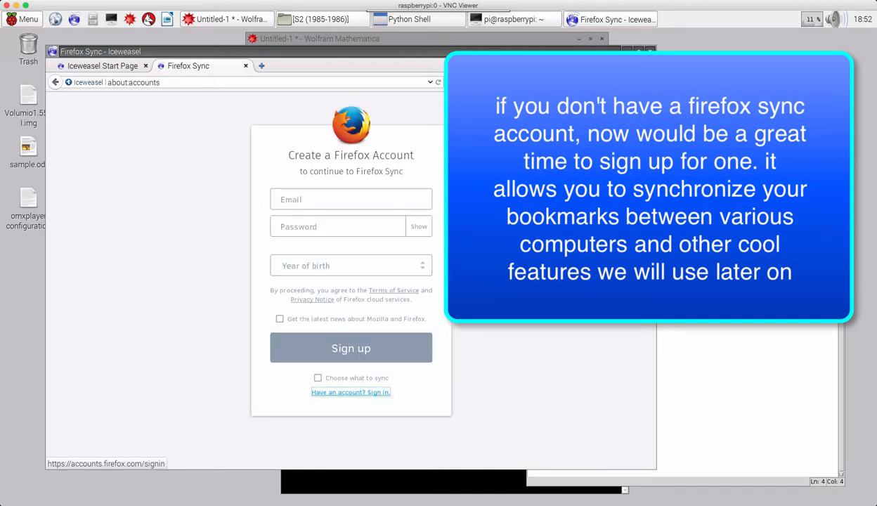
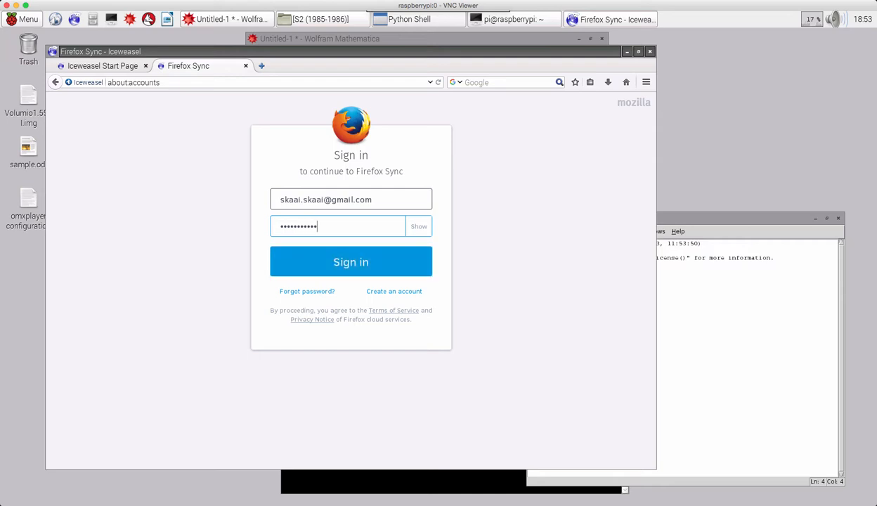
text(••••)
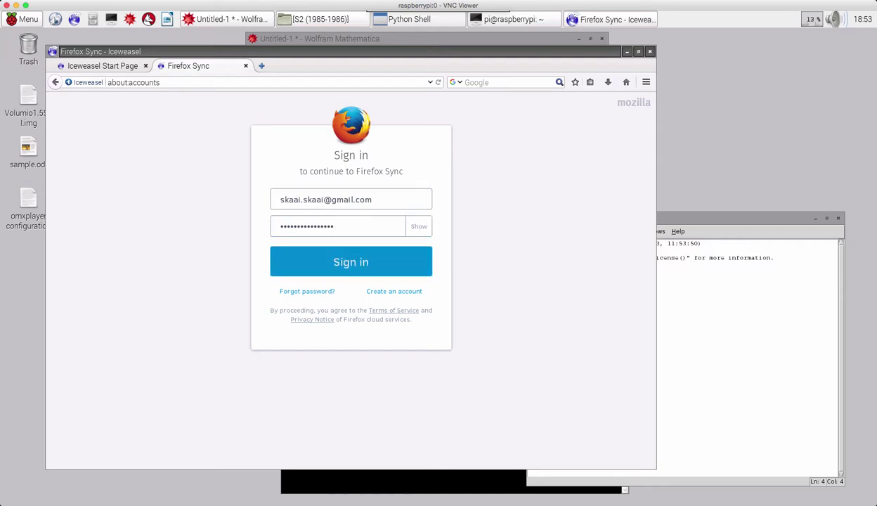
click(352, 261)
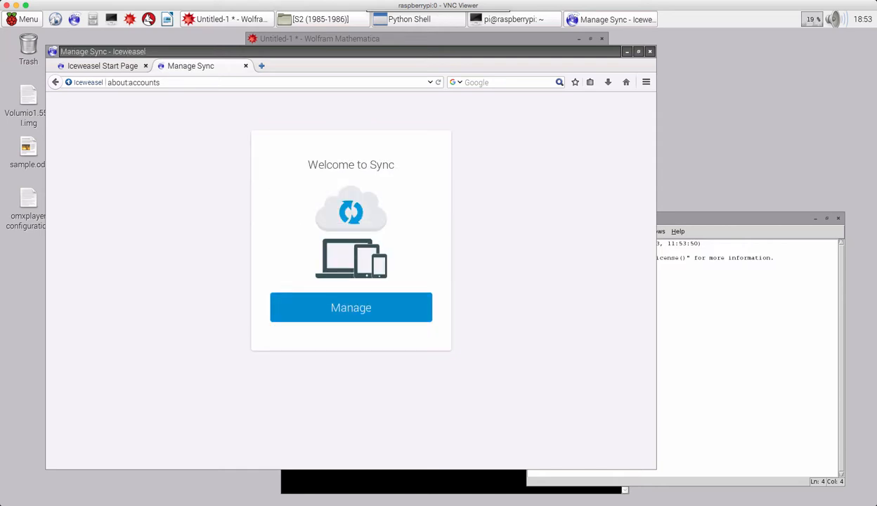
Review the Sync preference checkboxes and close the preferences window
click(351, 306)
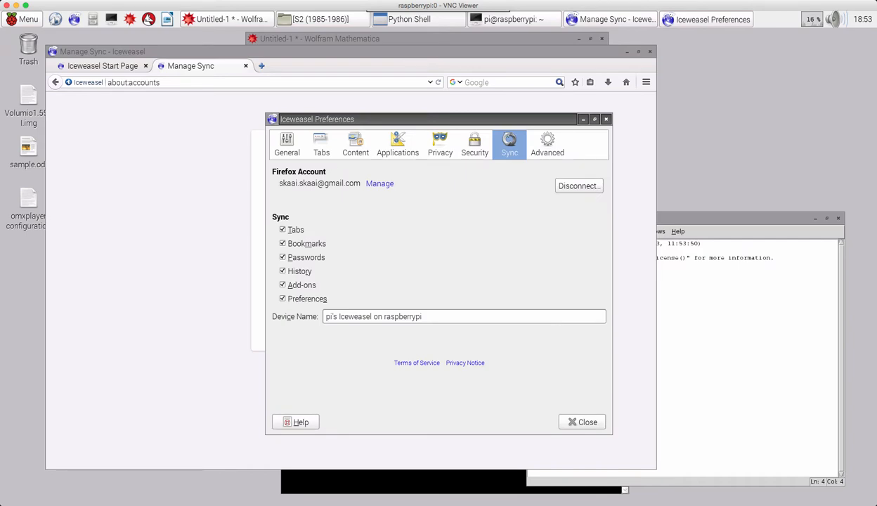
click(283, 257)
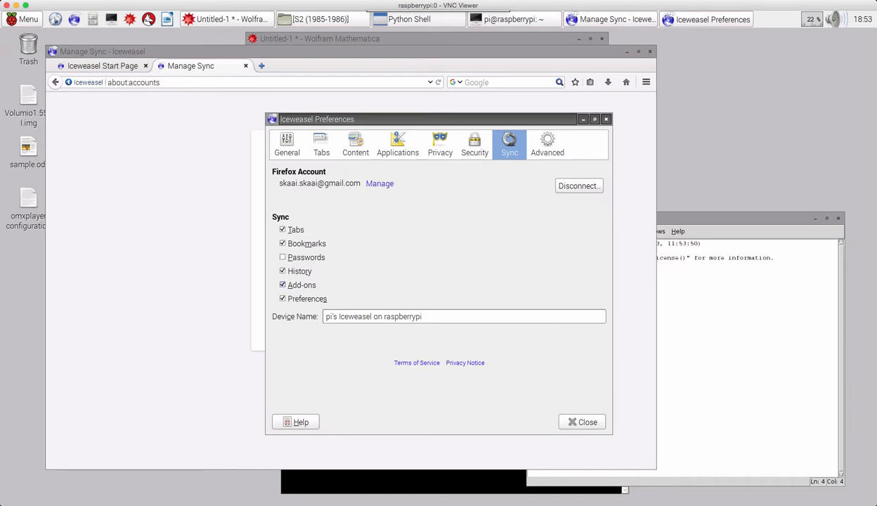
click(282, 284)
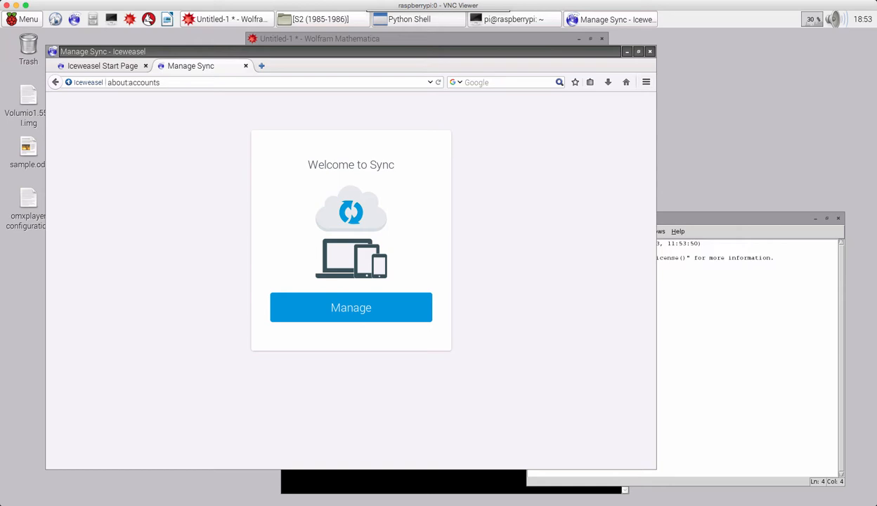
Show the Bookmarks Toolbar via Customize mode, then exit customization
click(646, 81)
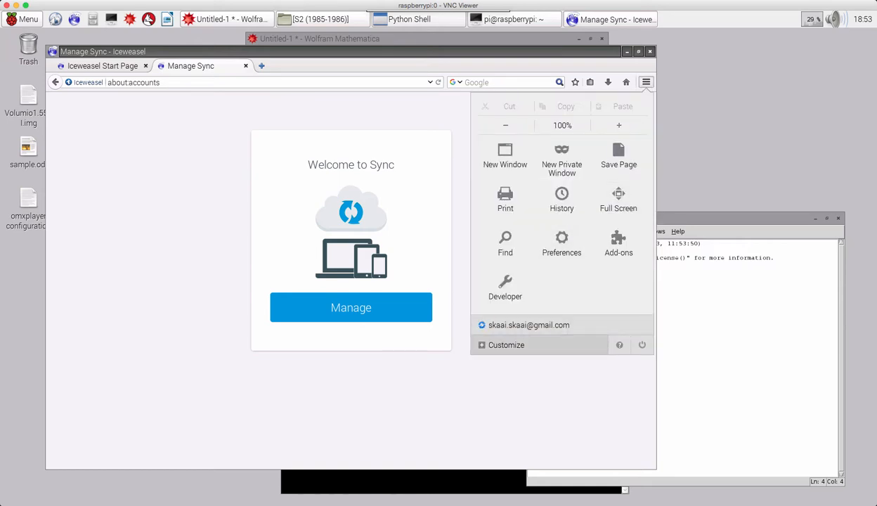
click(506, 344)
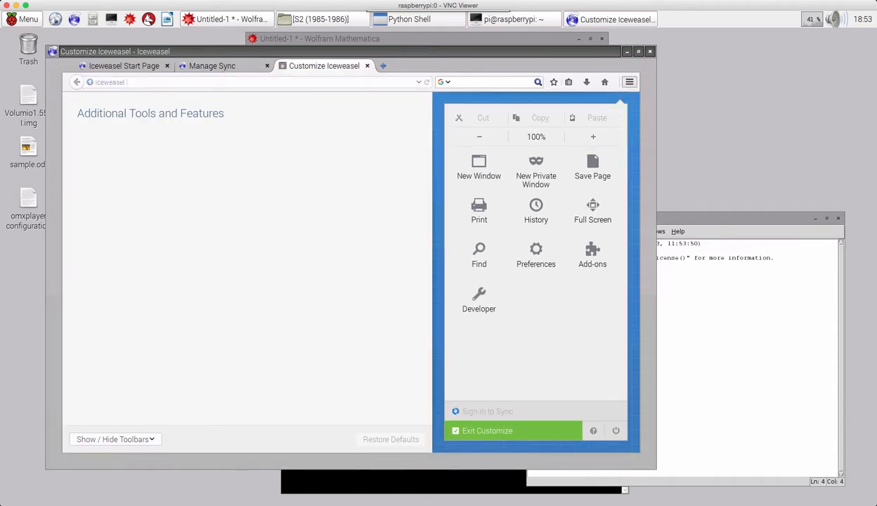
click(115, 438)
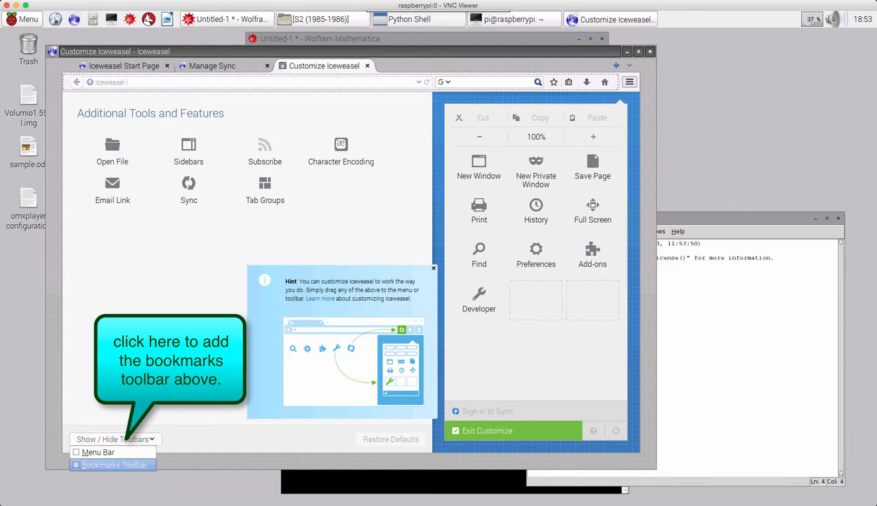
click(111, 464)
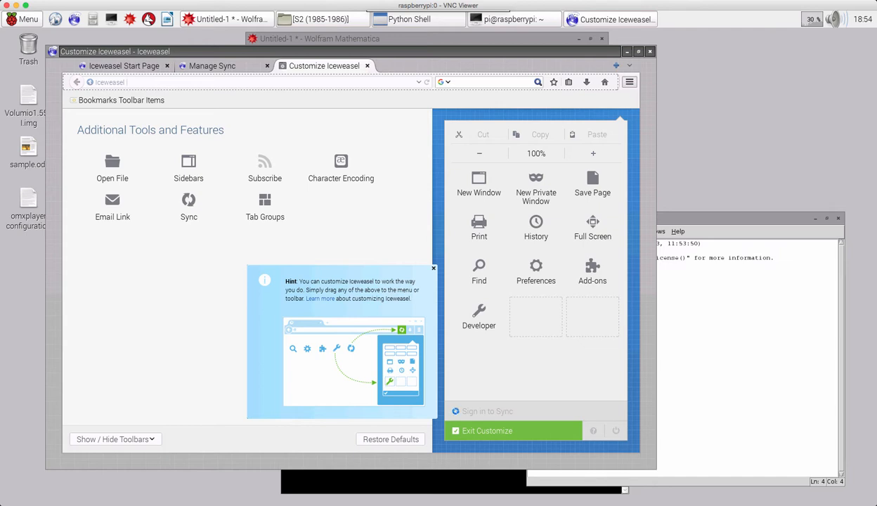
mouse_move(514, 430)
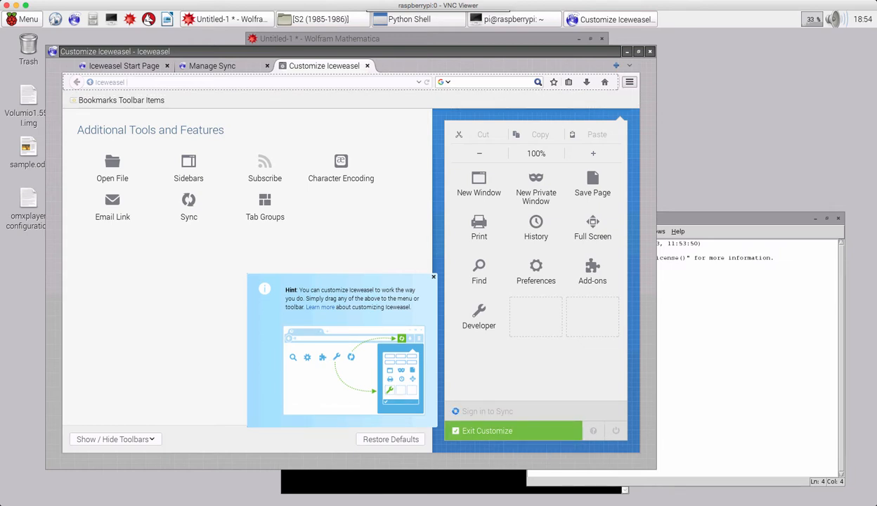
click(433, 277)
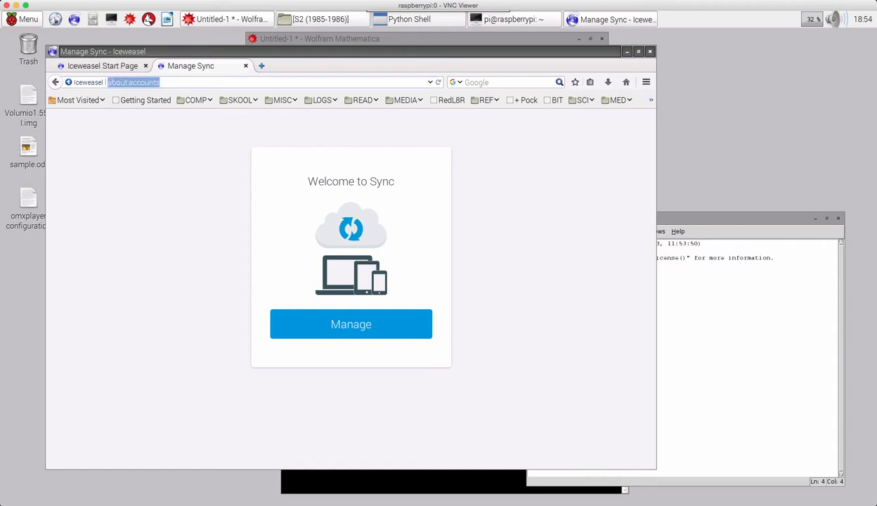
Go to addons.mozilla.org and delete the Most Visited and Getting Started toolbar bookmarks
text(addons)
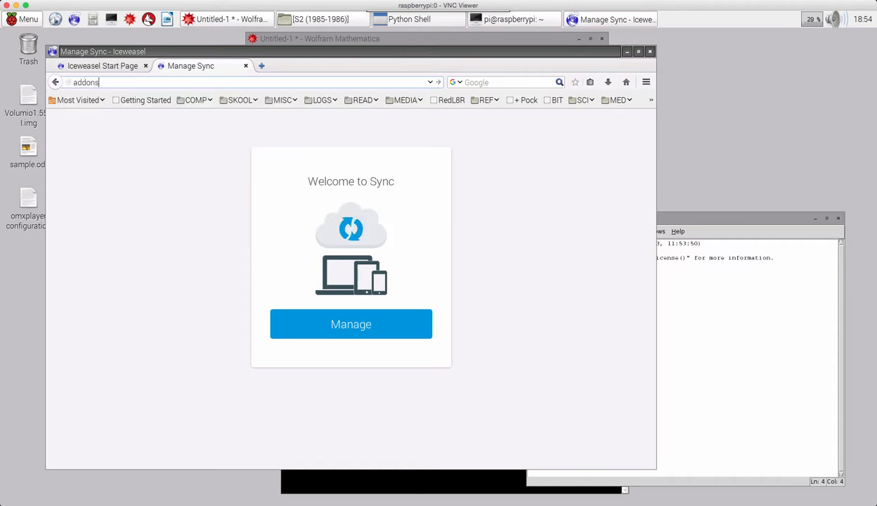
text(.mozilla.org/en-US/firefox/)
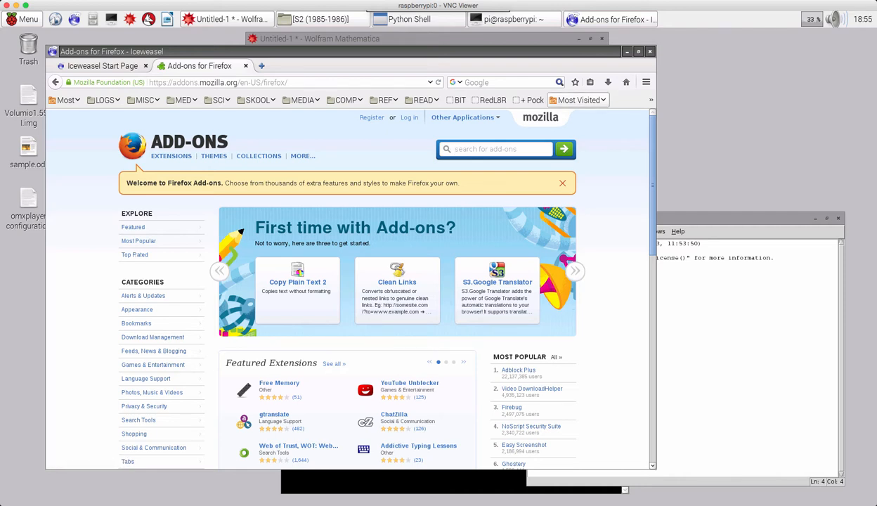
right_click(578, 100)
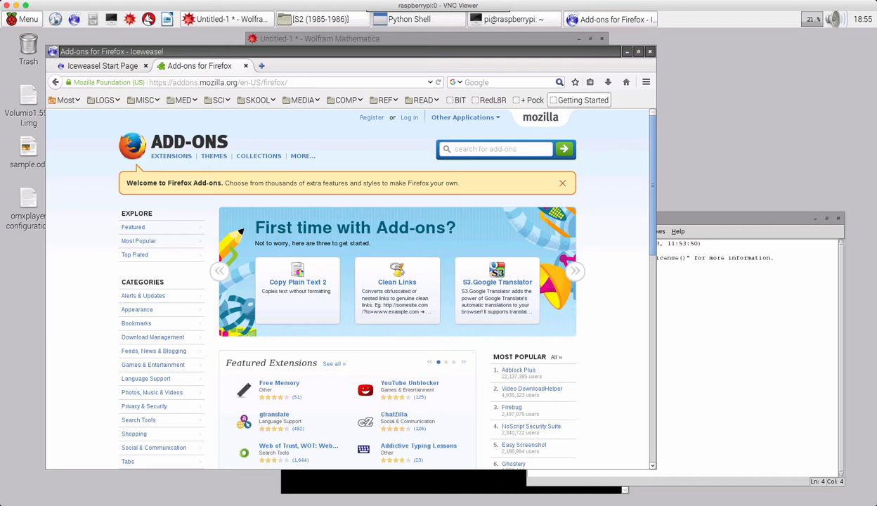
right_click(587, 100)
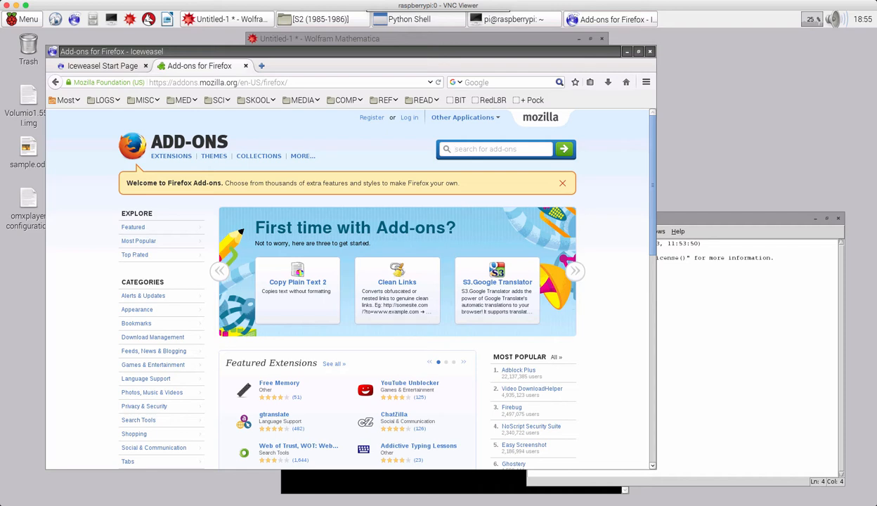
Search for pushbullet, download the Pushbullet add-on and confirm Install Now
text(p)
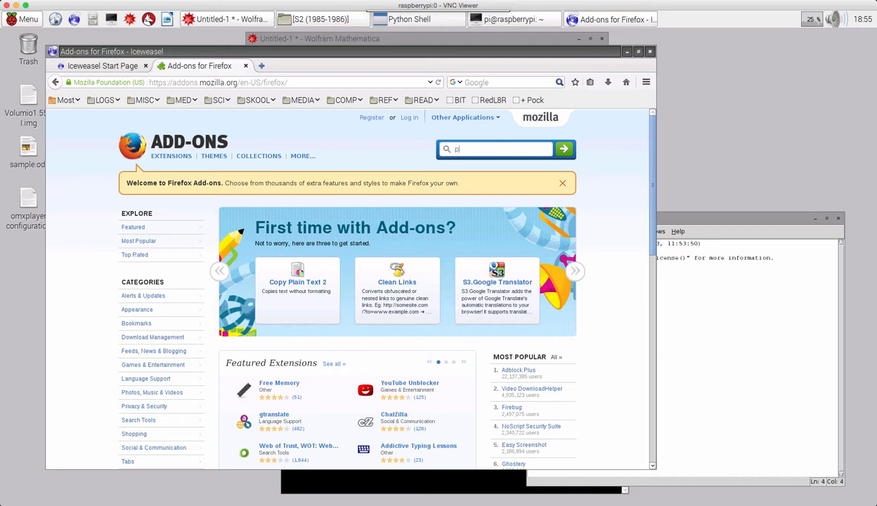
text(ushbullet)
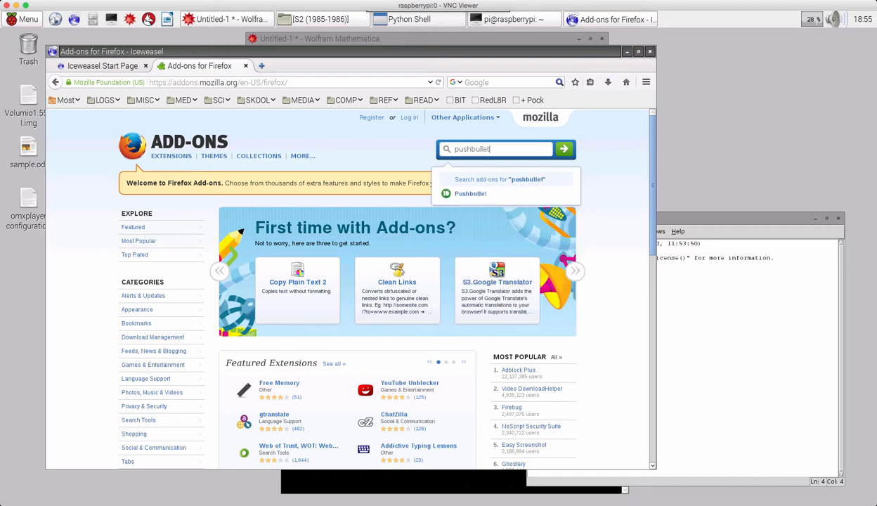
mouse_move(469, 194)
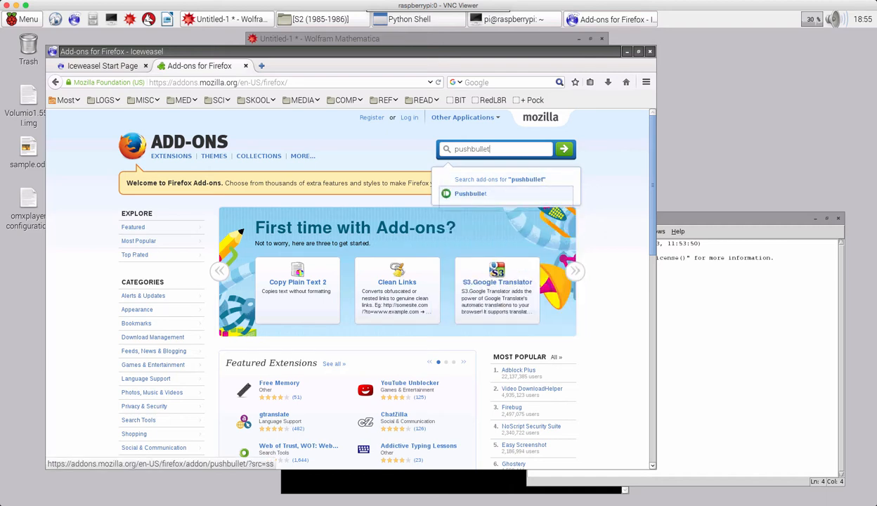
click(469, 194)
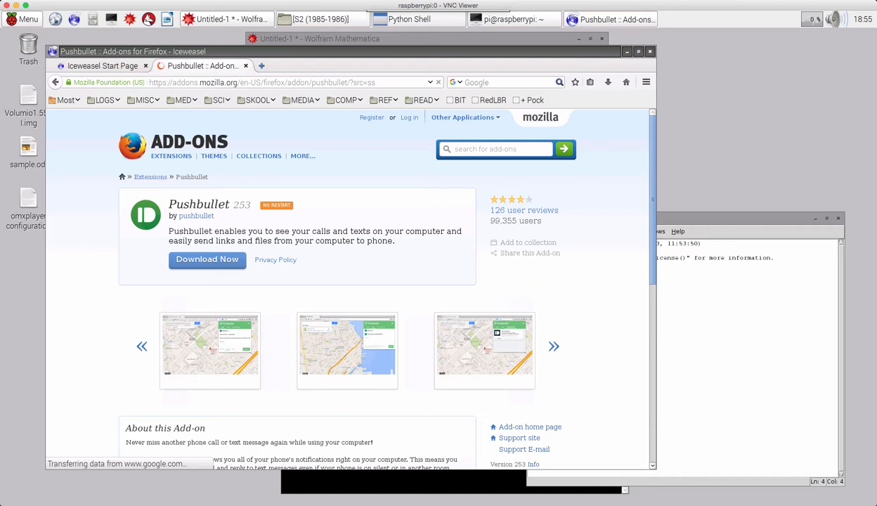
click(208, 258)
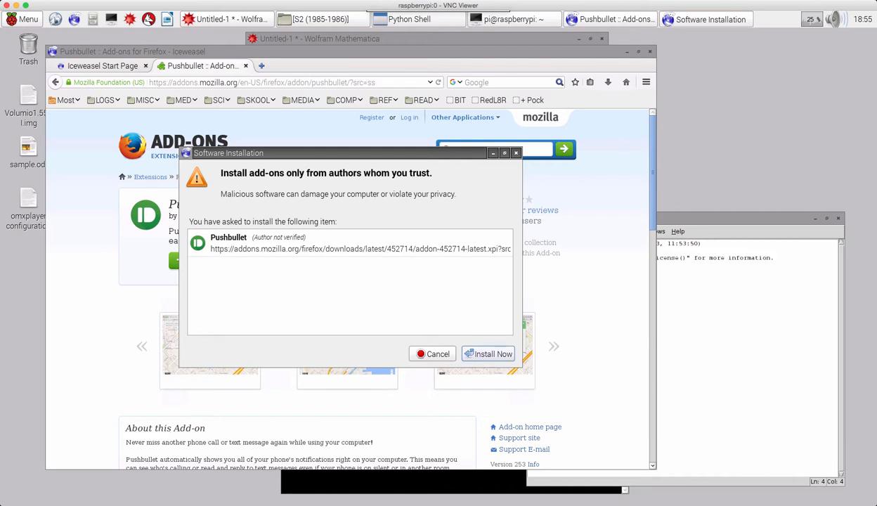
click(492, 354)
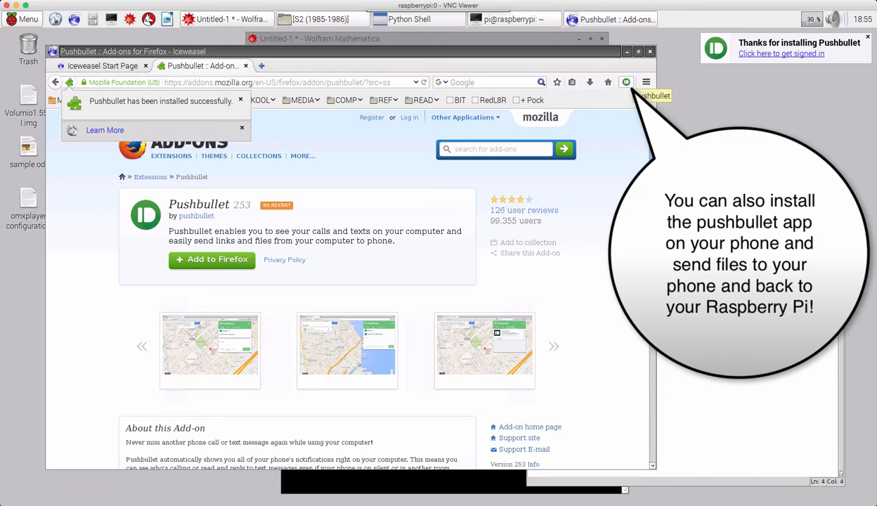
Follow the Pushbullet 'Click here to get signed in' prompt to reach the sign-in page
click(240, 102)
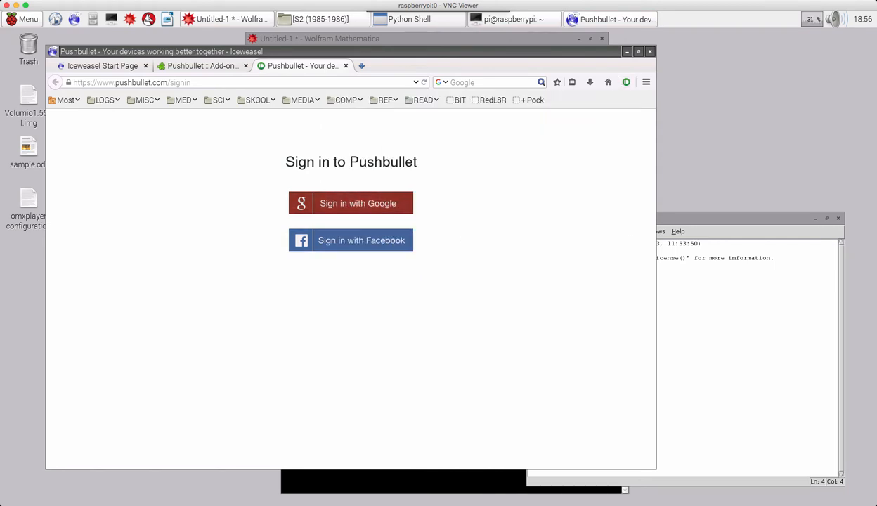
click(351, 203)
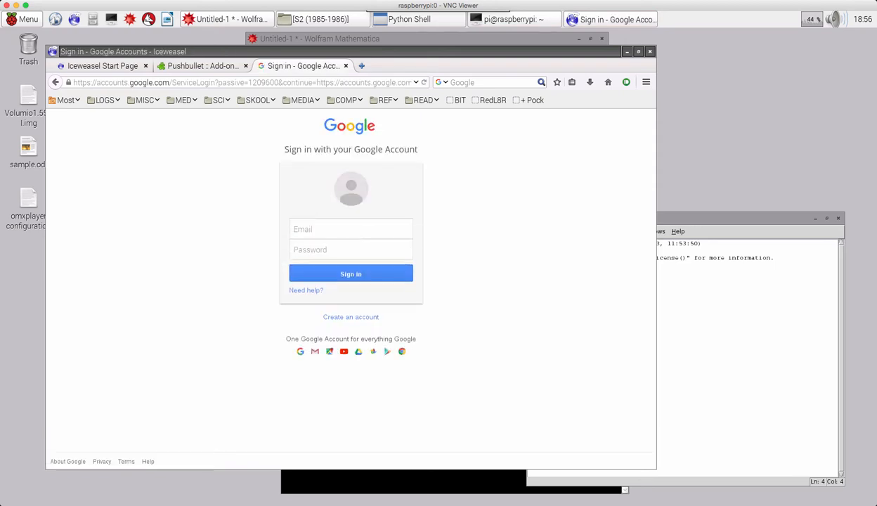
click(351, 227)
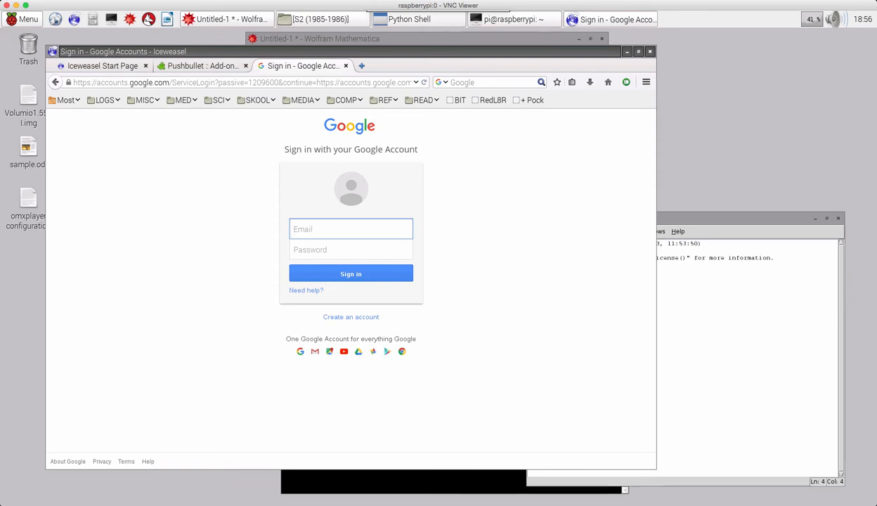
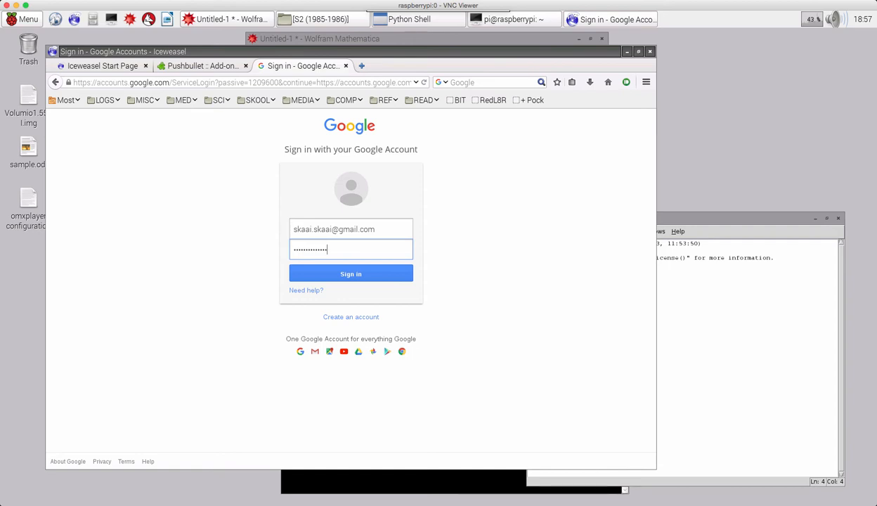
click(351, 273)
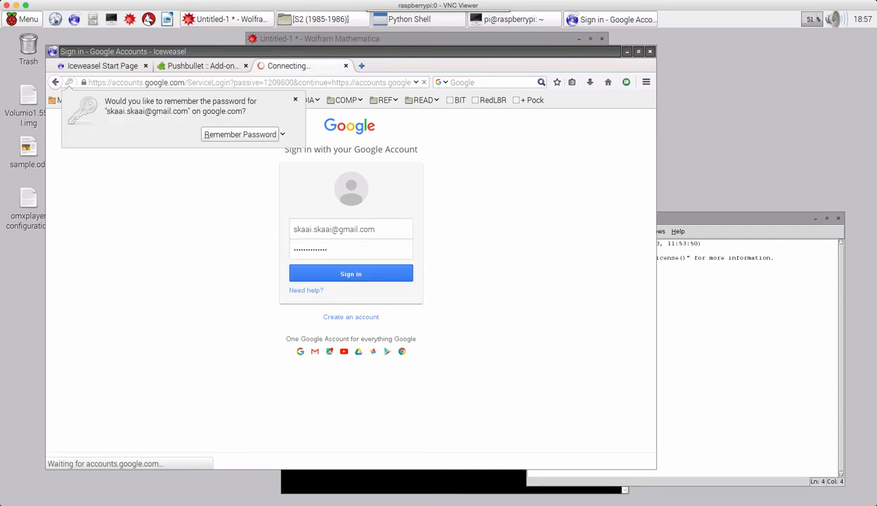
click(351, 273)
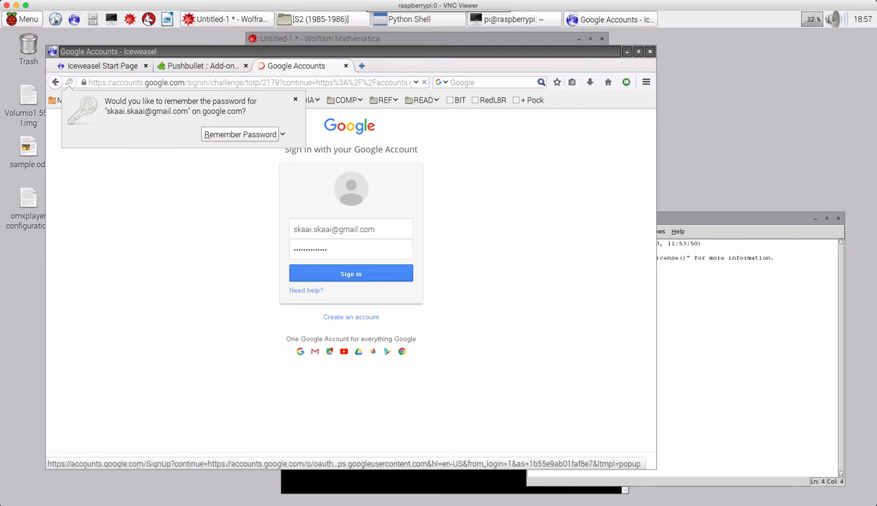
Decline saving the password and submit the 2-Step Verification code
click(351, 273)
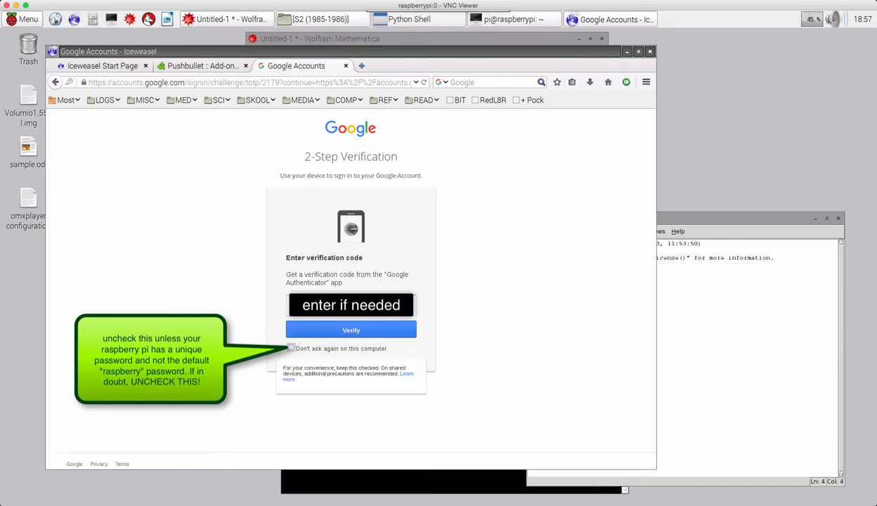
click(351, 329)
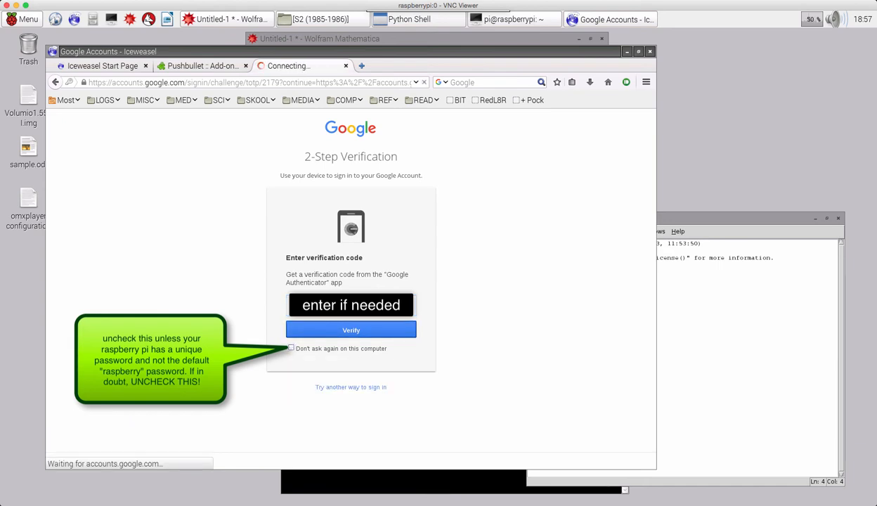